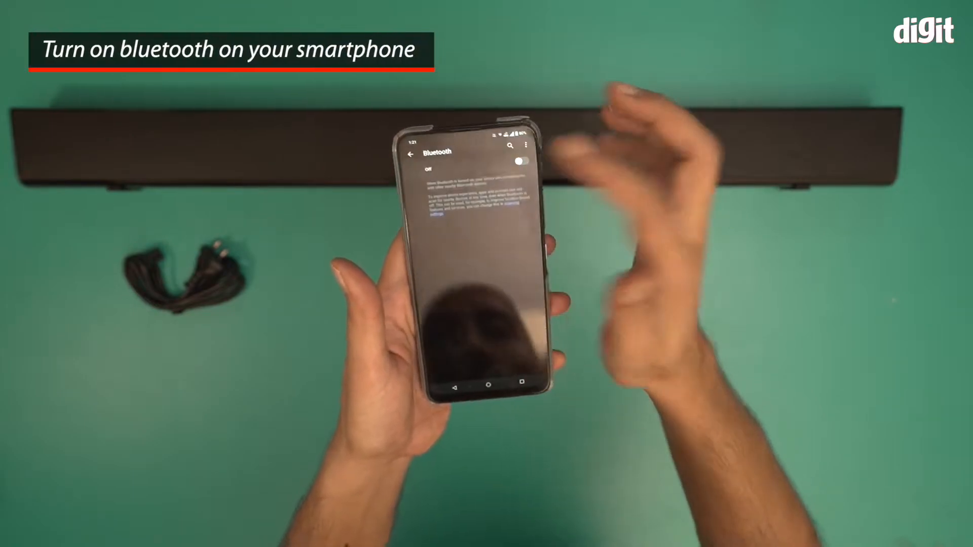
# - Turn Bluetooth on so JBL CINEMA SB110 appears among available devices
pyautogui.click(522, 160)
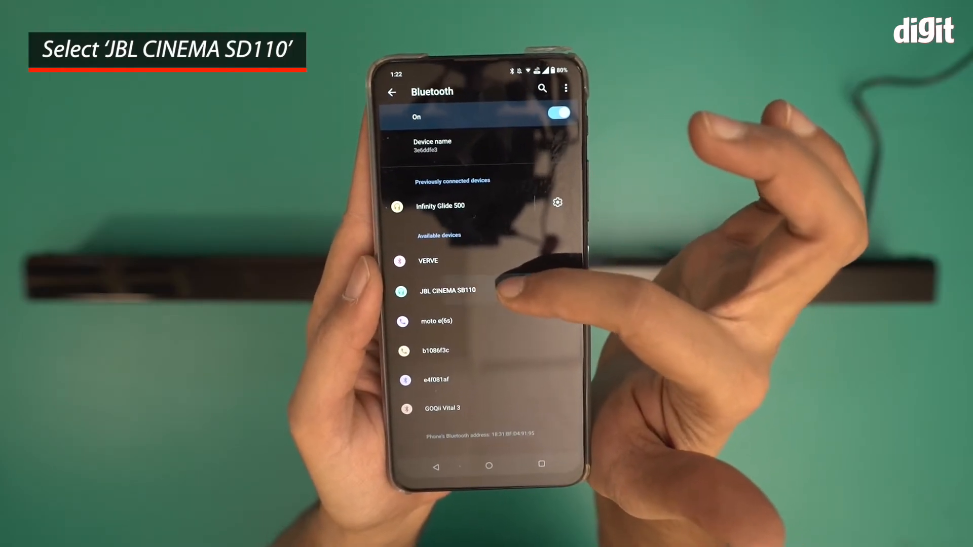
# - Select JBL CINEMA SB110 under Available devices and confirm Pair
pyautogui.click(443, 291)
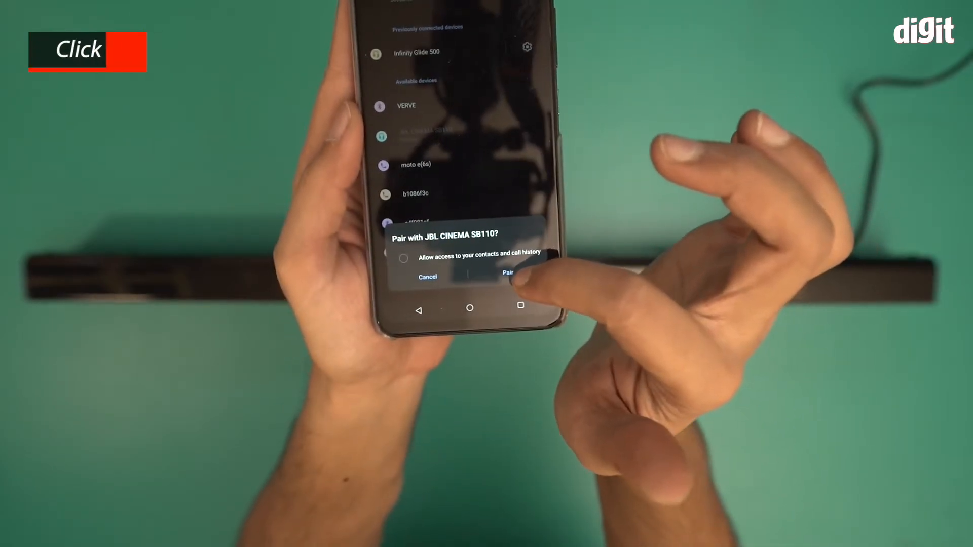
pyautogui.click(508, 272)
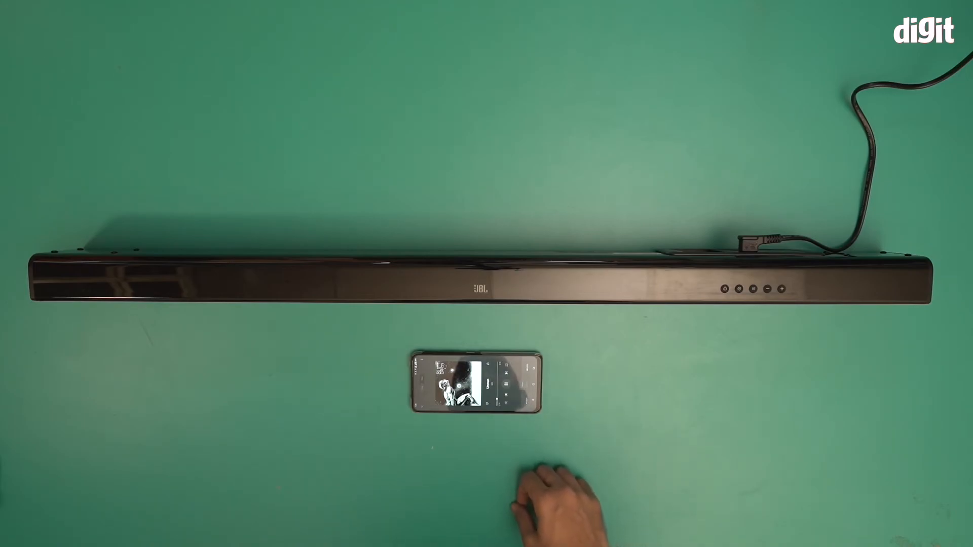